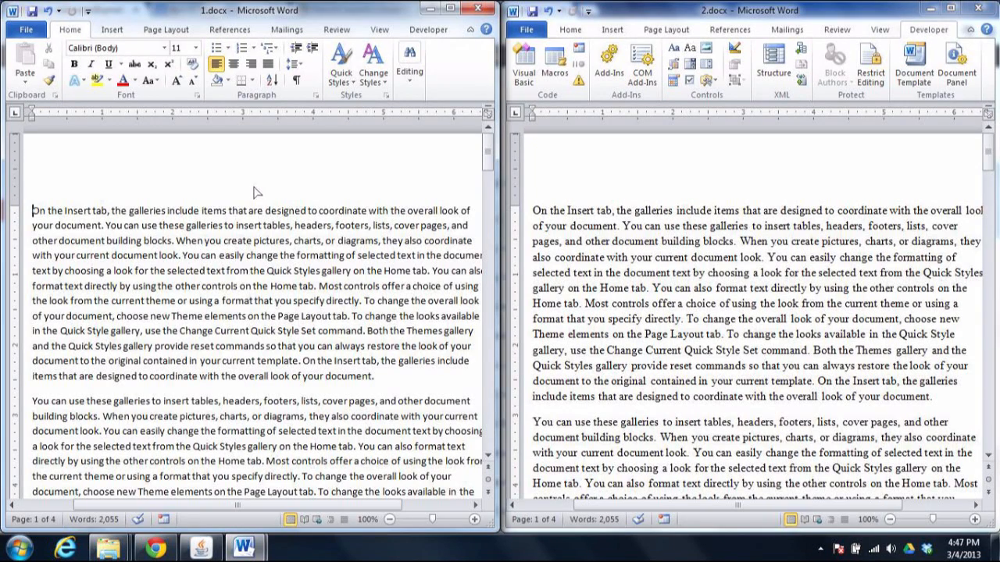
- Show 2.docx's Home ribbon so its Times New Roman font sits beside 1.docx's Calibri
{"action": "left_click", "coordinate": [571, 28]}
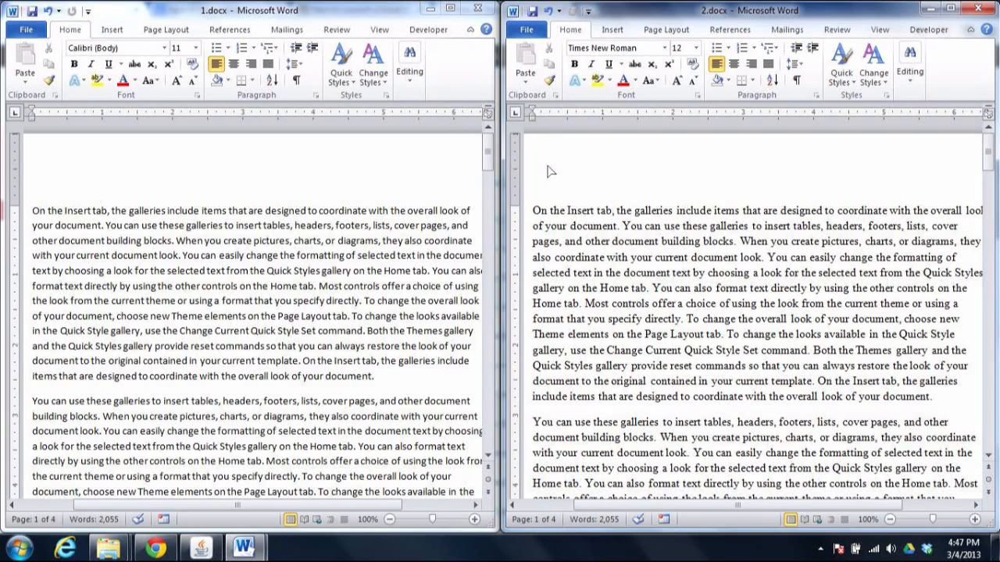
{"action": "left_click", "coordinate": [614, 227]}
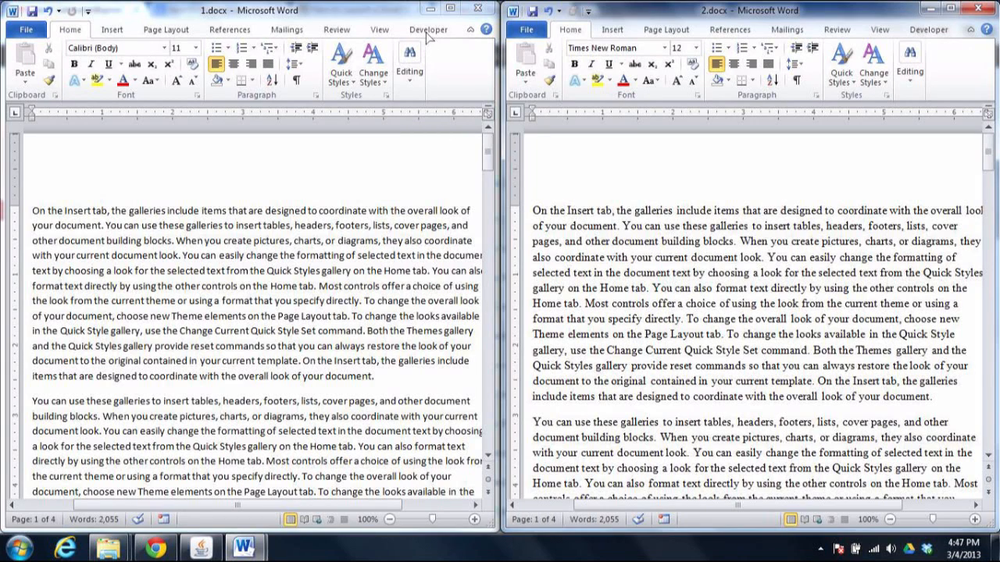
- Reach Templates and Add-ins for 1.docx through the Developer ribbon's Document Template
{"action": "left_click", "coordinate": [428, 28]}
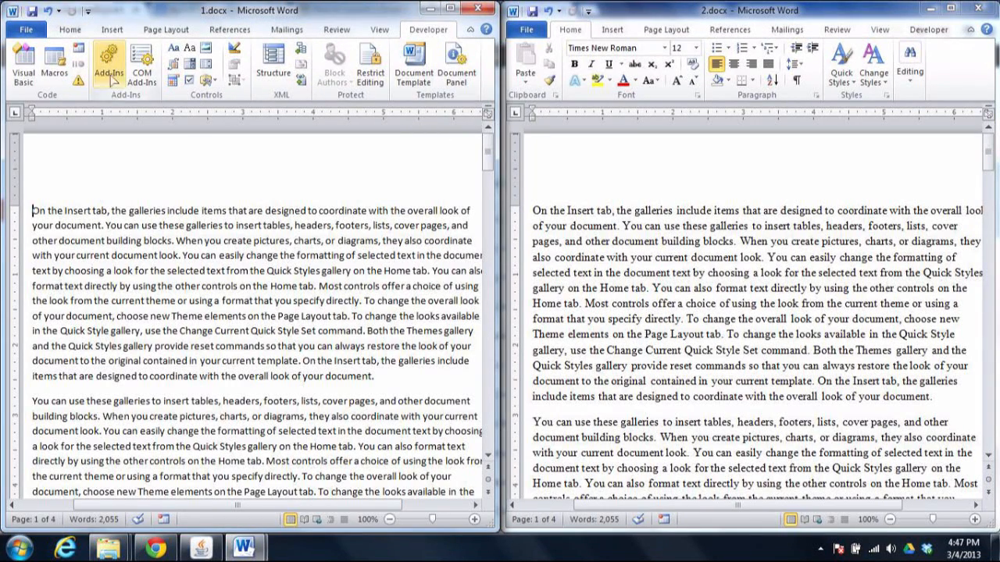
{"action": "left_click", "coordinate": [110, 61]}
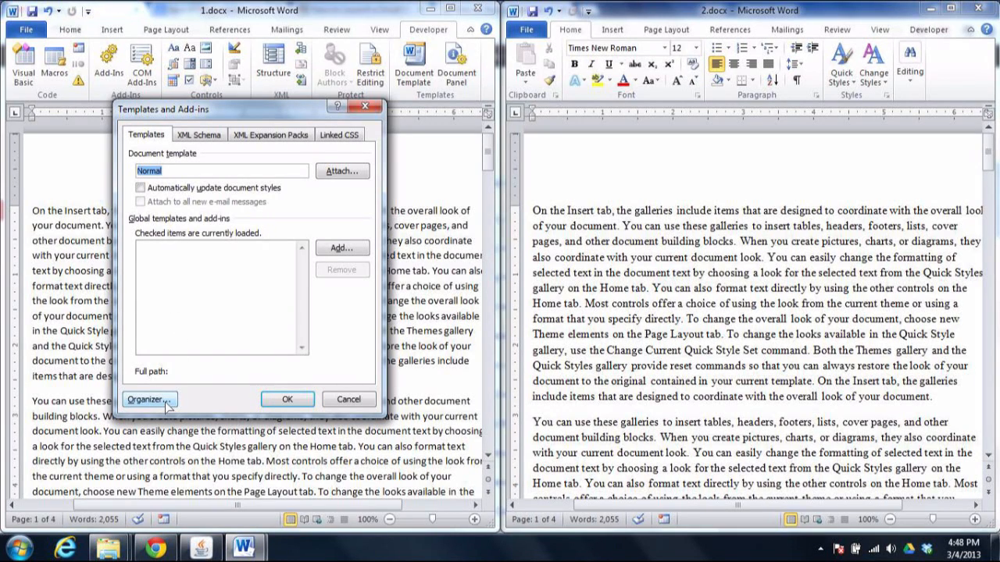
- Bring up the style Organizer for 1.docx and close Normal.dotm in the right-hand list
{"action": "left_click", "coordinate": [147, 400]}
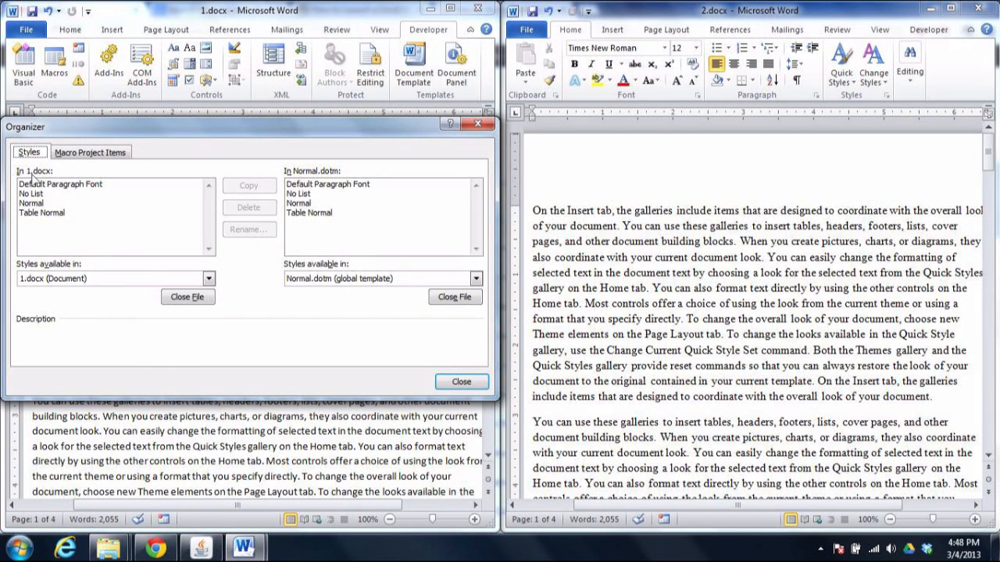
{"action": "mouse_move", "coordinate": [76, 171]}
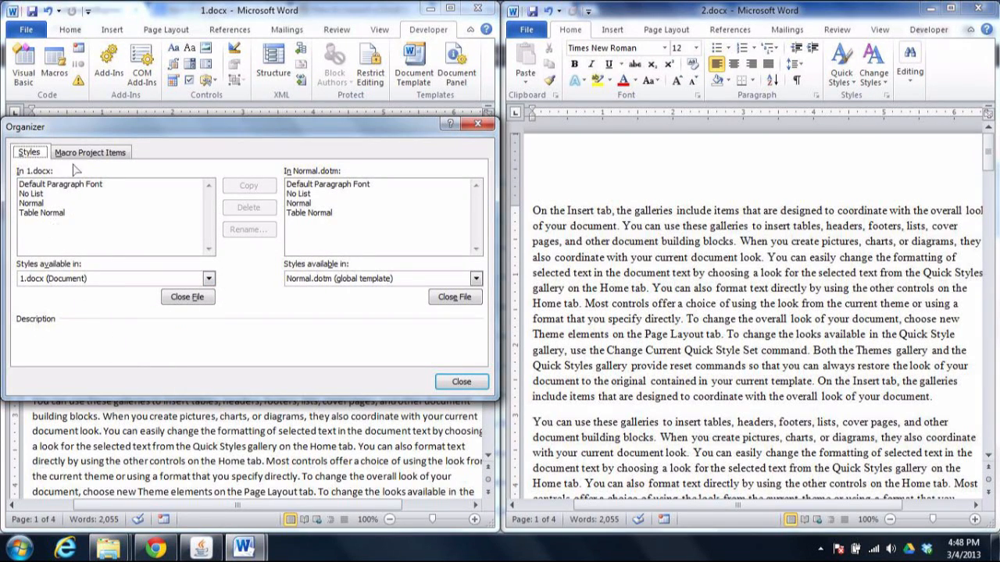
{"action": "mouse_move", "coordinate": [122, 242]}
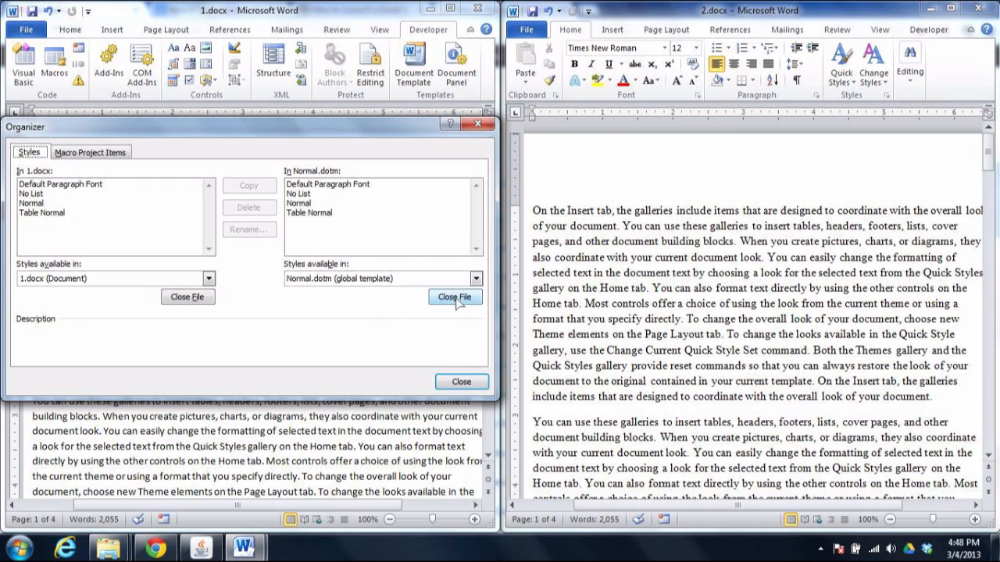
{"action": "left_click", "coordinate": [454, 297]}
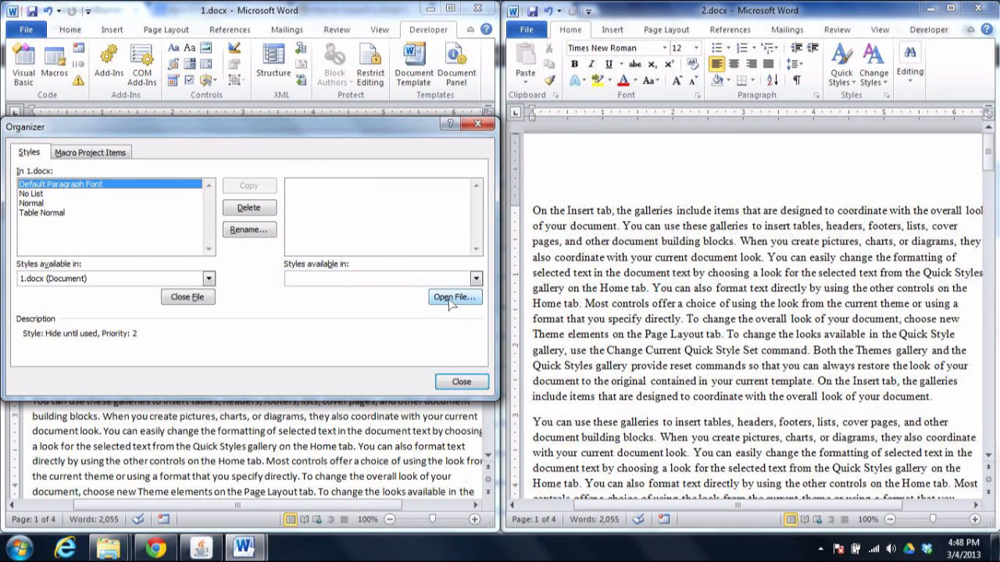
- Load 2.docx from Desktop > Word Organizer Video into the Organizer, listing all Word documents
{"action": "left_click", "coordinate": [454, 297]}
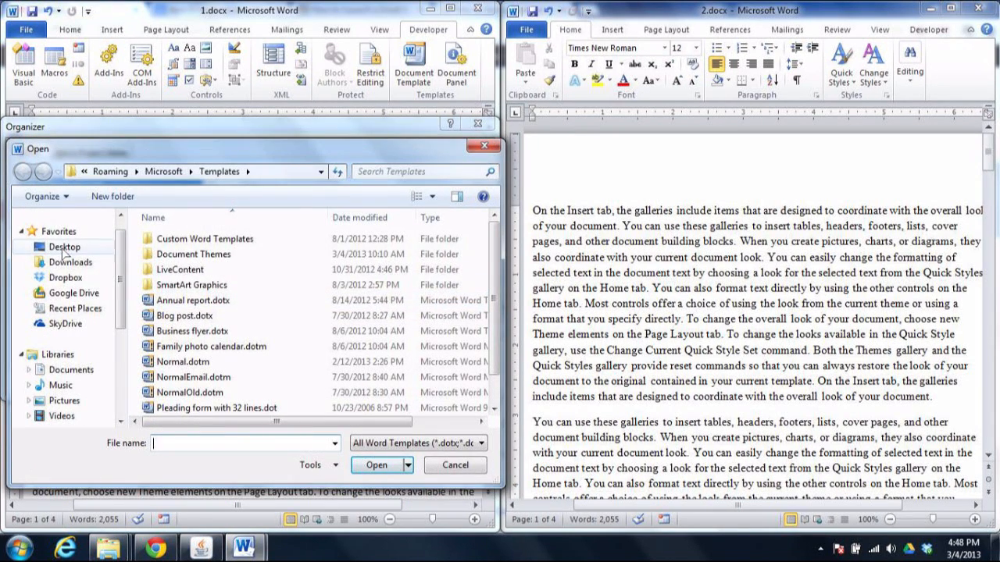
{"action": "left_click", "coordinate": [66, 247]}
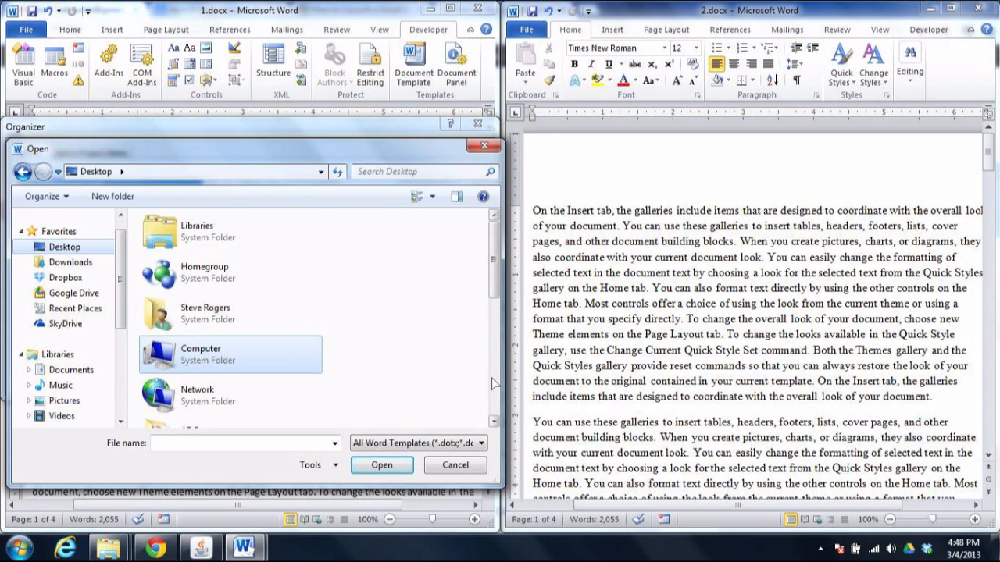
{"action": "double_click", "coordinate": [211, 355]}
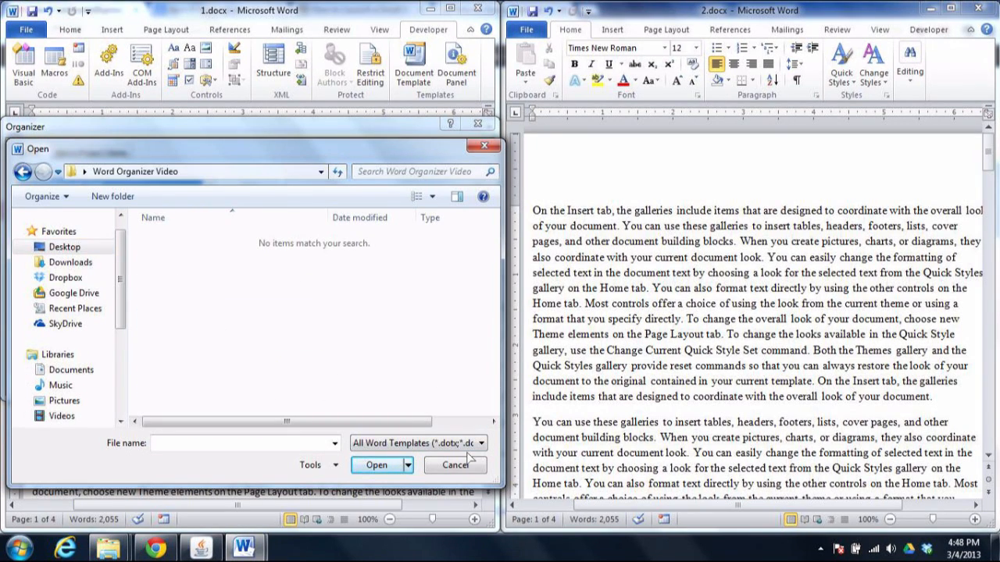
{"action": "left_click", "coordinate": [418, 444]}
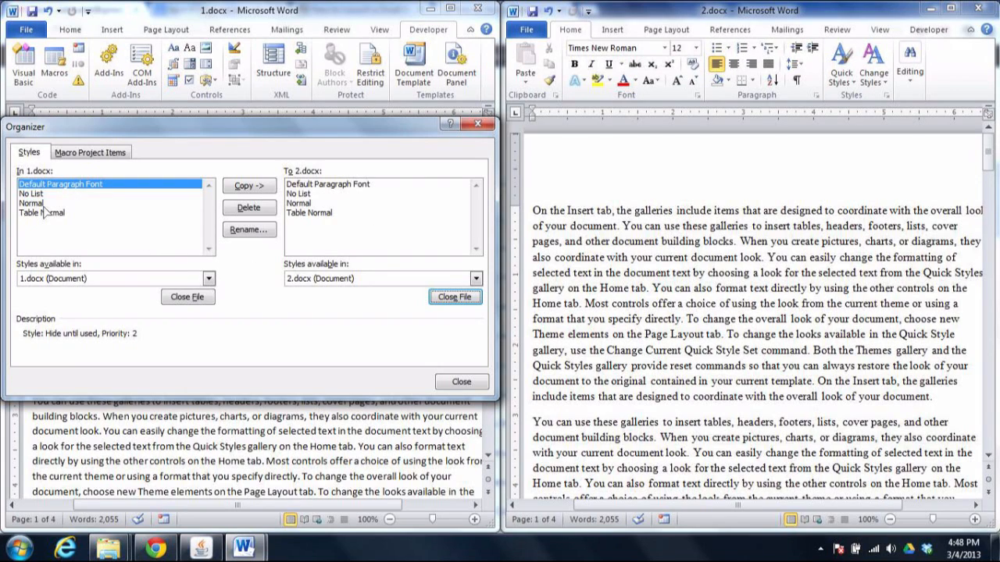
- Copy 1.docx's Normal style into 2.docx, overwrite its Normal, and confirm 2.docx now uses Calibri
{"action": "left_click", "coordinate": [31, 203]}
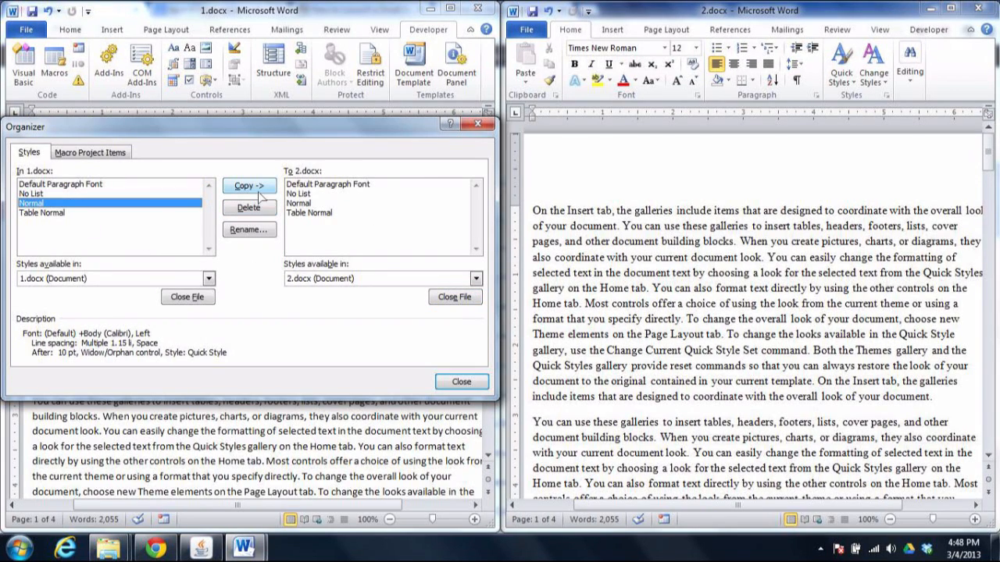
{"action": "left_click", "coordinate": [249, 186]}
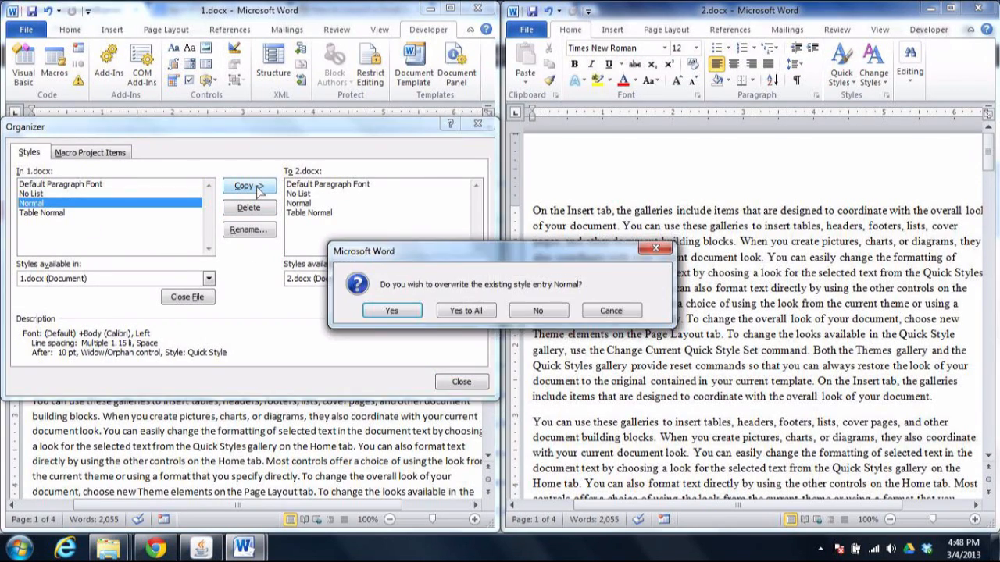
{"action": "left_click", "coordinate": [390, 310]}
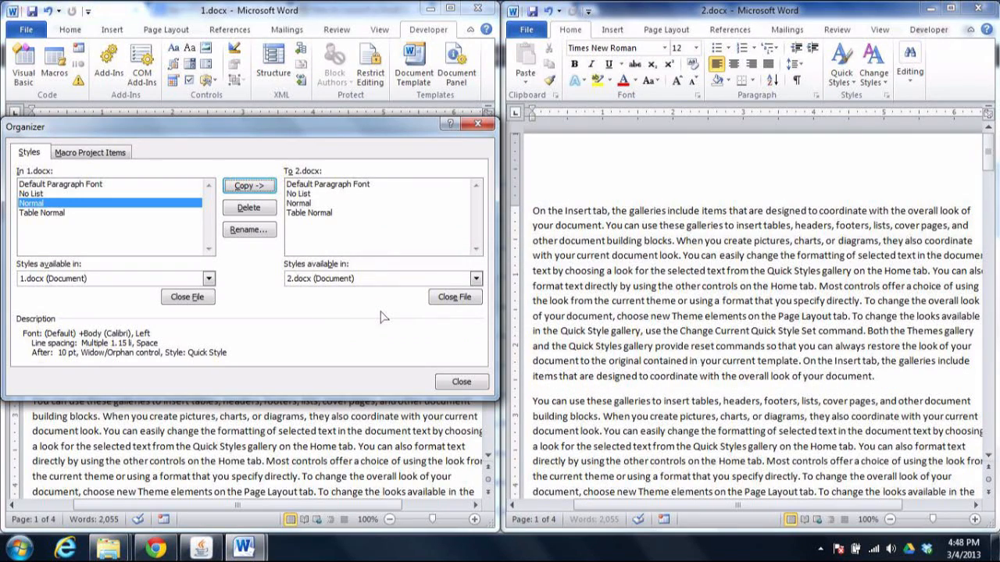
{"action": "left_click", "coordinate": [461, 381]}
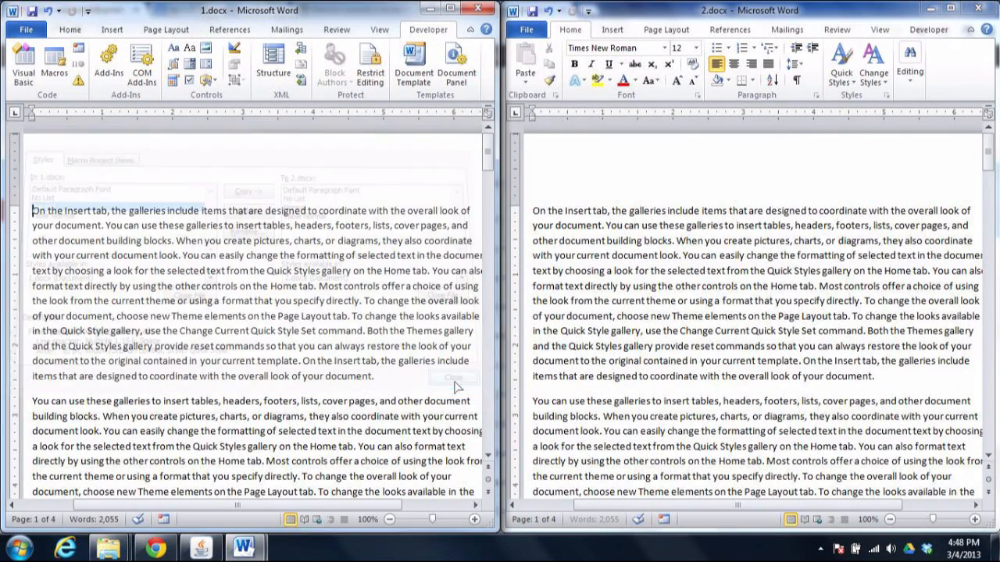
{"action": "left_click", "coordinate": [453, 378]}
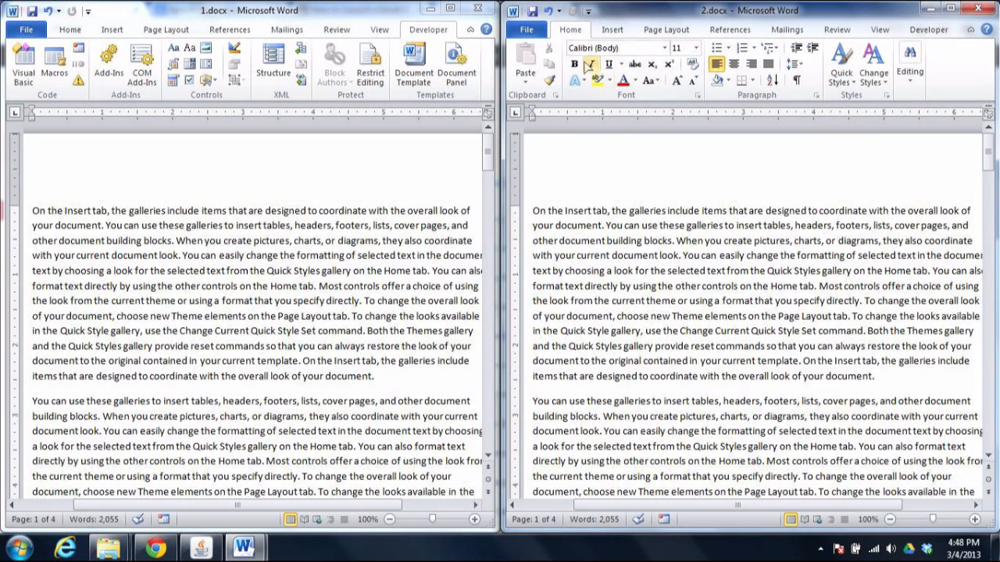